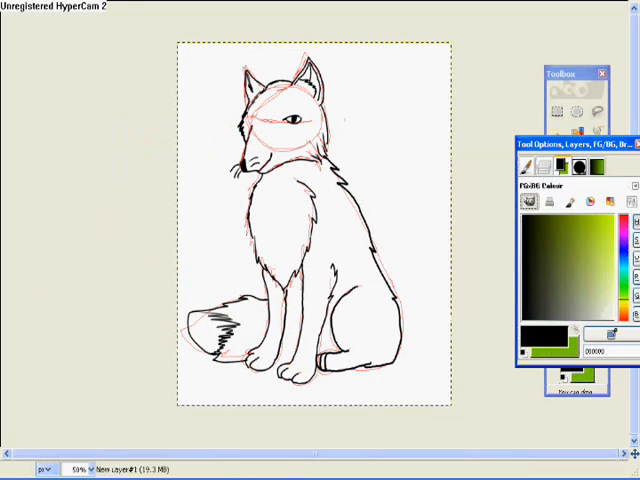
# Fill the fox body with orange fur and cream chest and tail-tip patches on a new layer
pyautogui.click(530, 168)
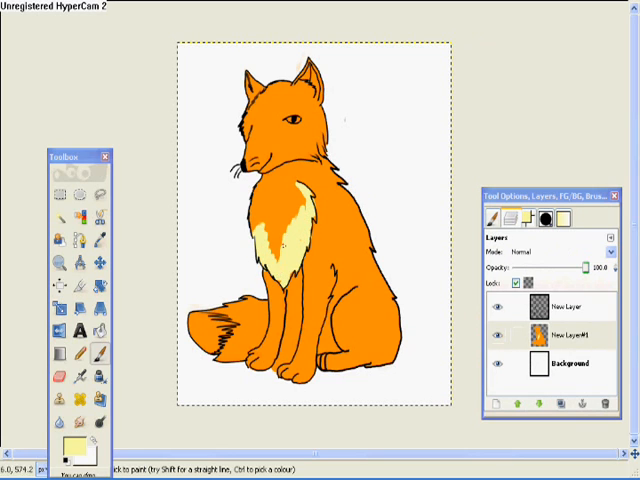
# Paint the chest fully cream, the tail tip dark and the eyes green, then start another new layer
pyautogui.click(280, 230)
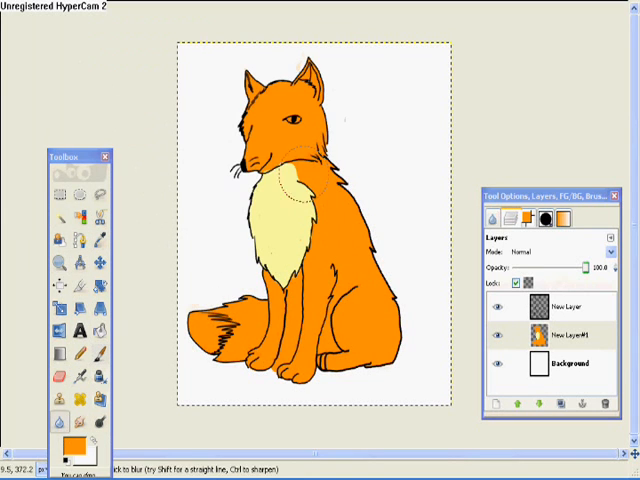
pyautogui.click(566, 336)
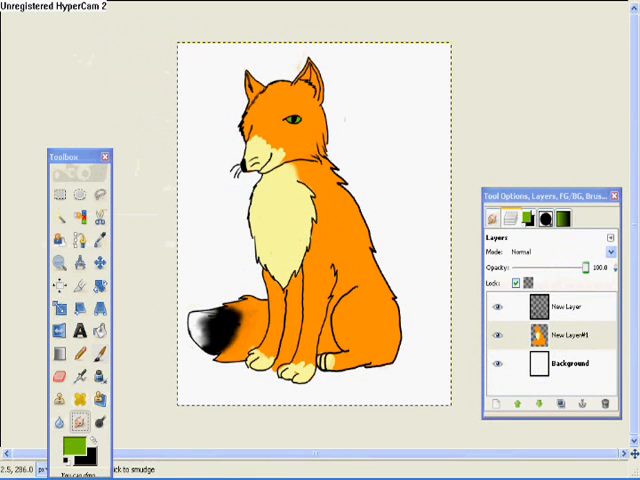
pyautogui.click(564, 334)
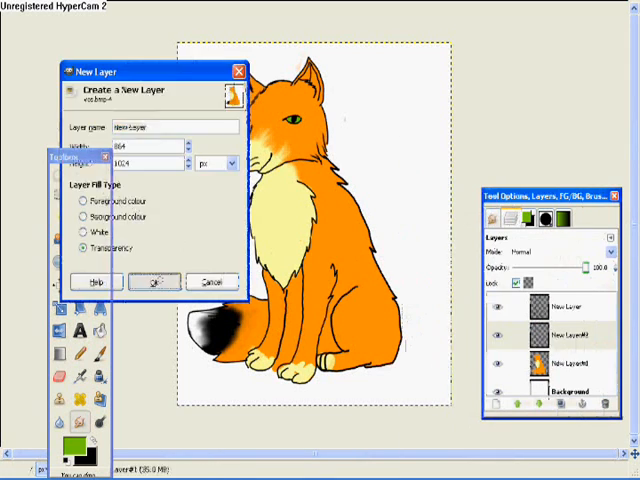
# Create the new layer and shade the orange fur darker across body and tail
pyautogui.click(154, 280)
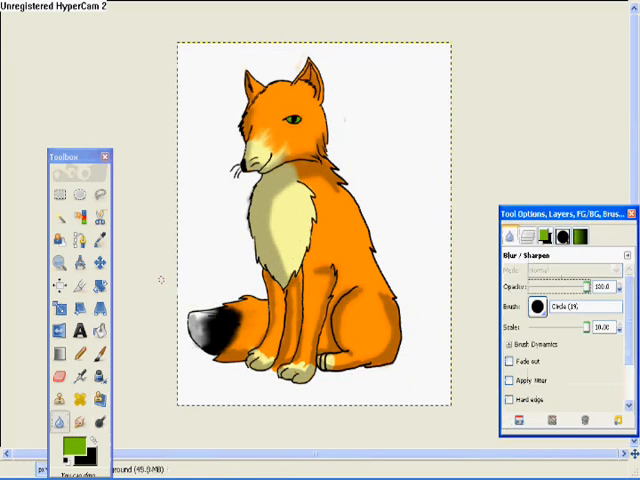
# Paint a pale blue sky and green grass backdrop behind the fox
pyautogui.click(568, 236)
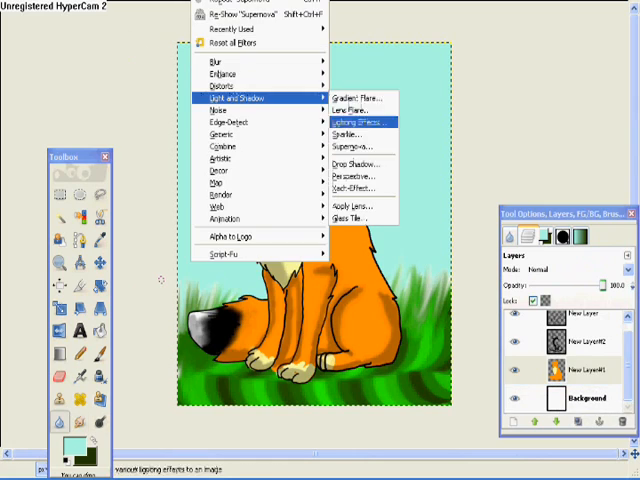
# Apply the Supernova filter with chosen centre, colour, radius and spokes to the picture
pyautogui.click(350, 144)
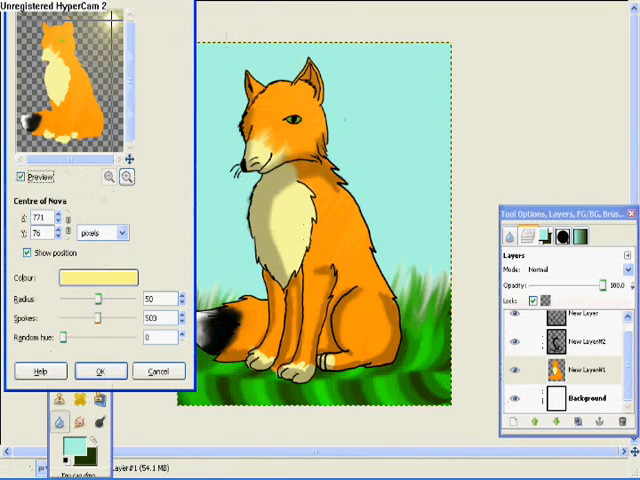
pyautogui.click(100, 372)
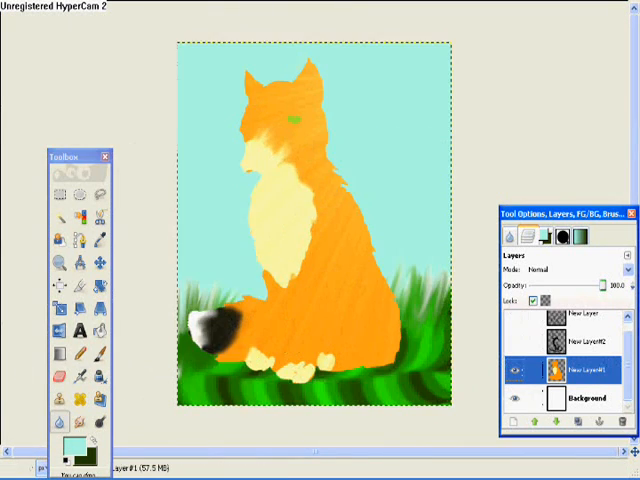